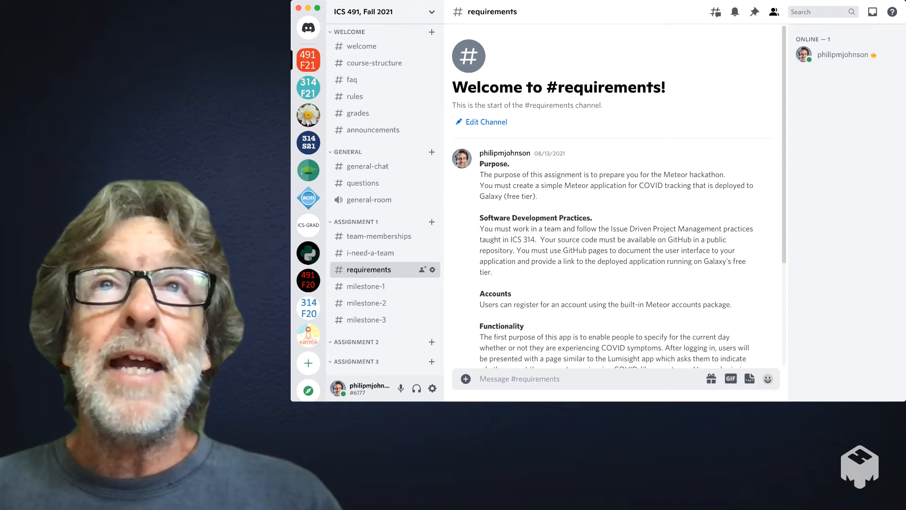
pyautogui.moveTo(360, 46)
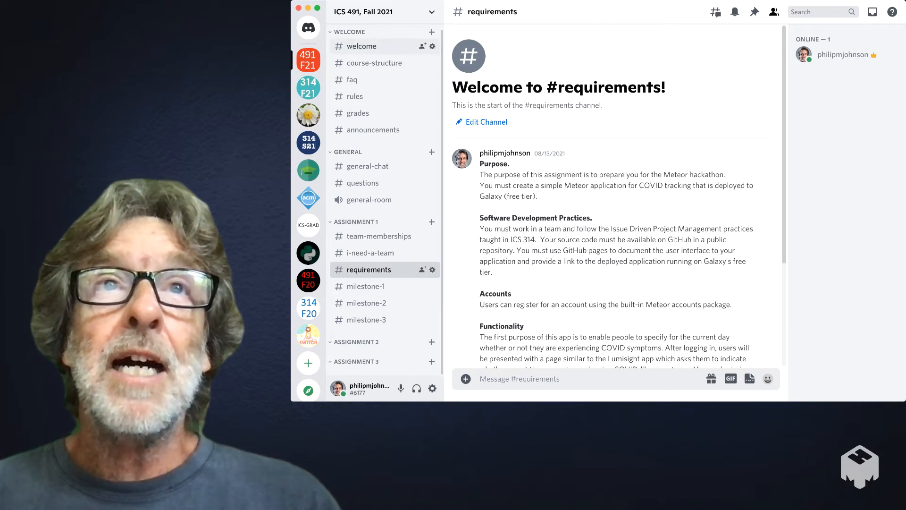
# Read through the #welcome and #course-structure channel messages.
pyautogui.click(360, 47)
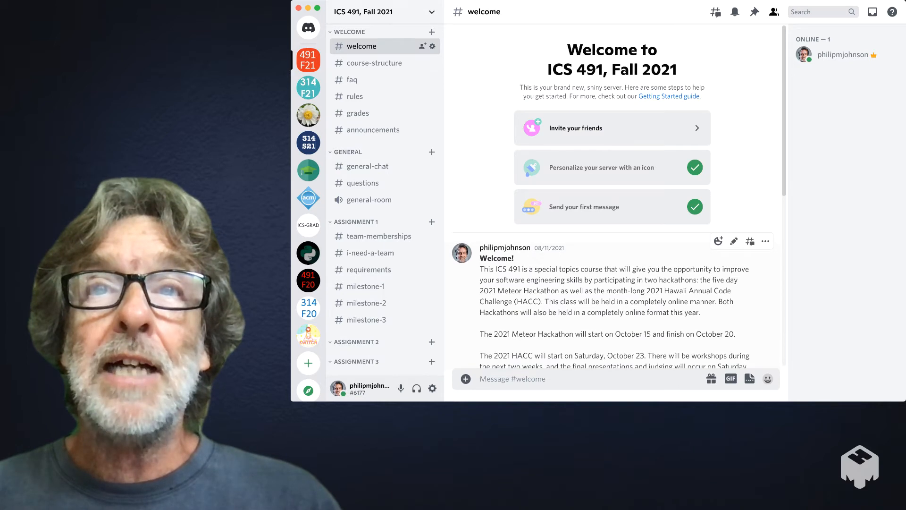
pyautogui.scroll(-3)
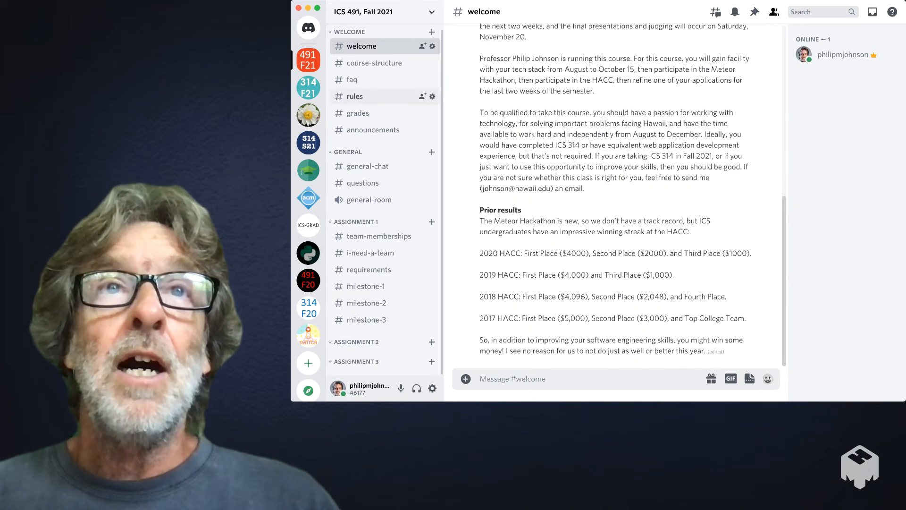
pyautogui.click(374, 62)
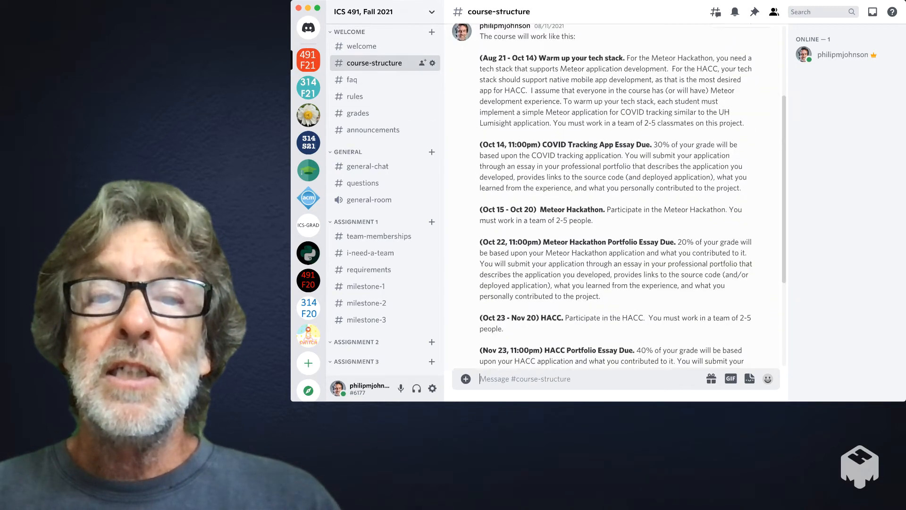
pyautogui.scroll(-3)
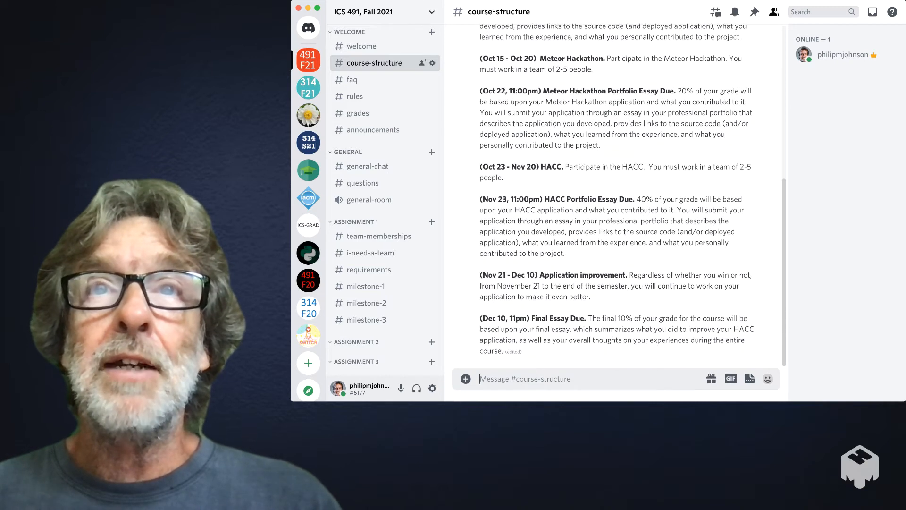
pyautogui.scroll(3)
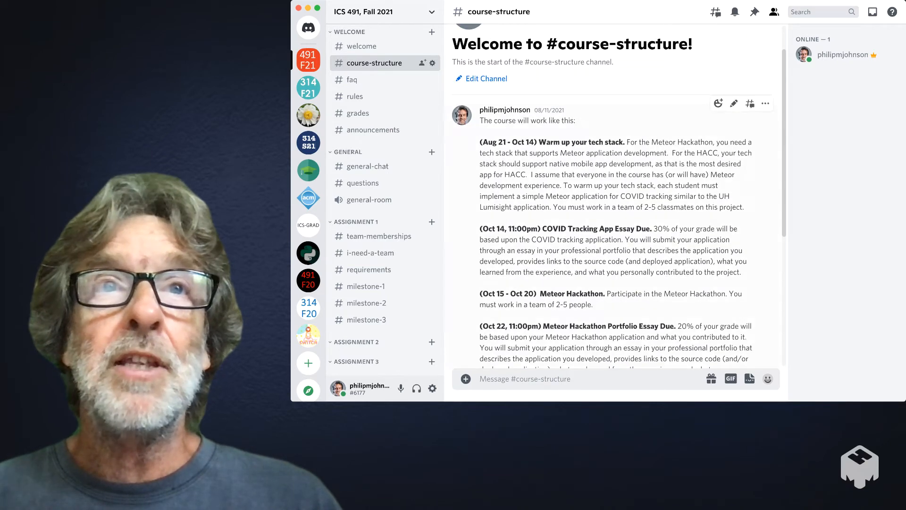
# Check the #faq and #rules channels, then bring up the #grades grading scale.
pyautogui.click(351, 80)
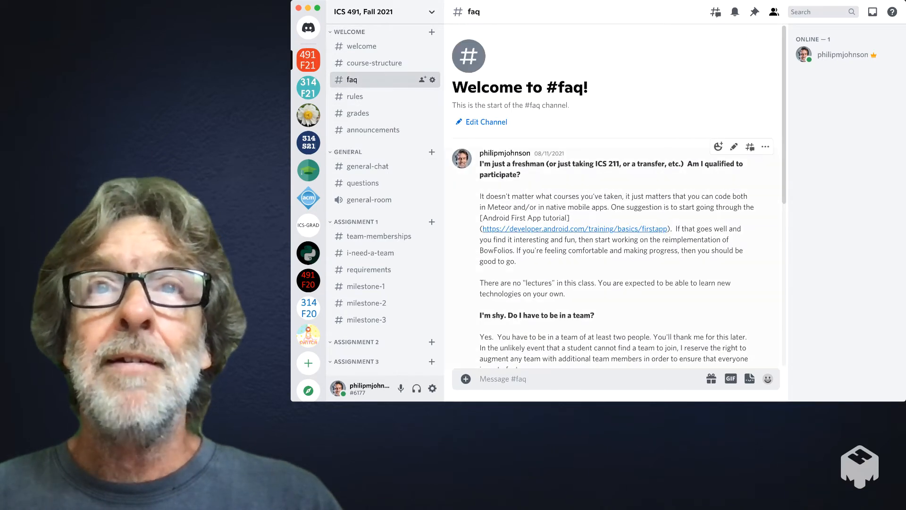
pyautogui.click(355, 96)
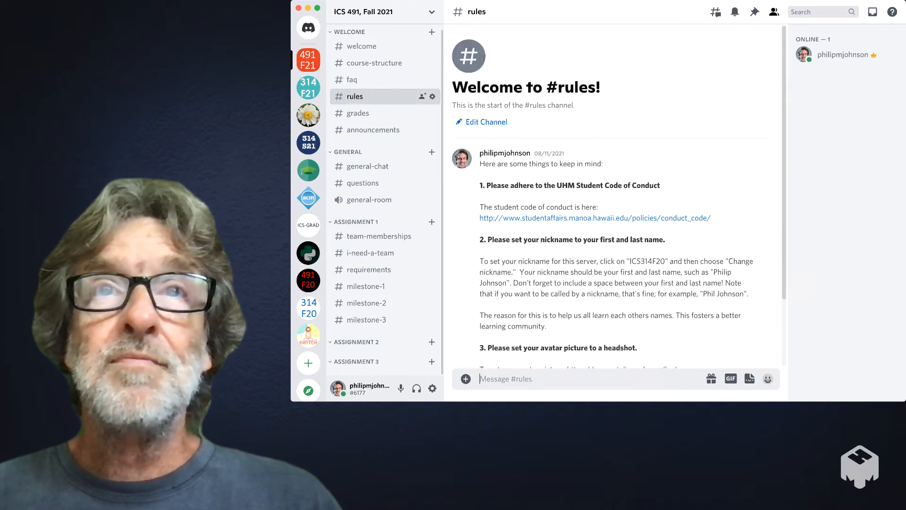
pyautogui.scroll(-3)
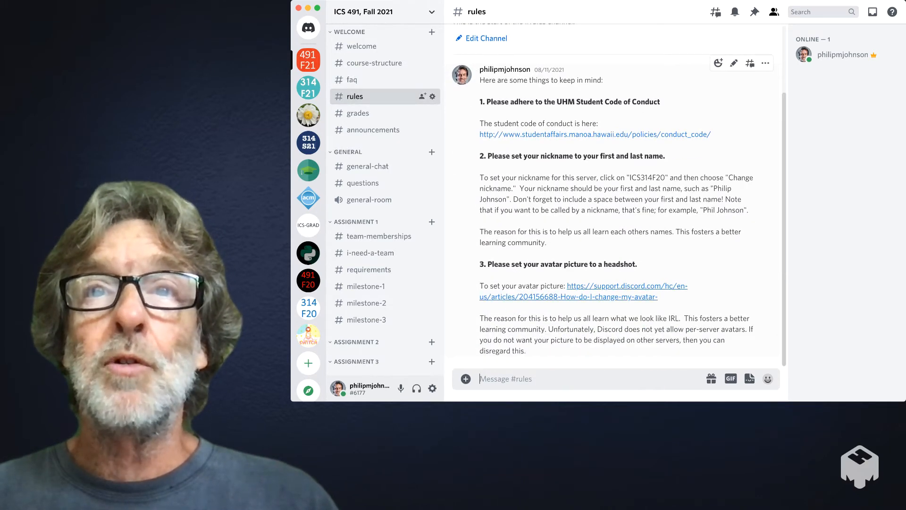
pyautogui.moveTo(358, 112)
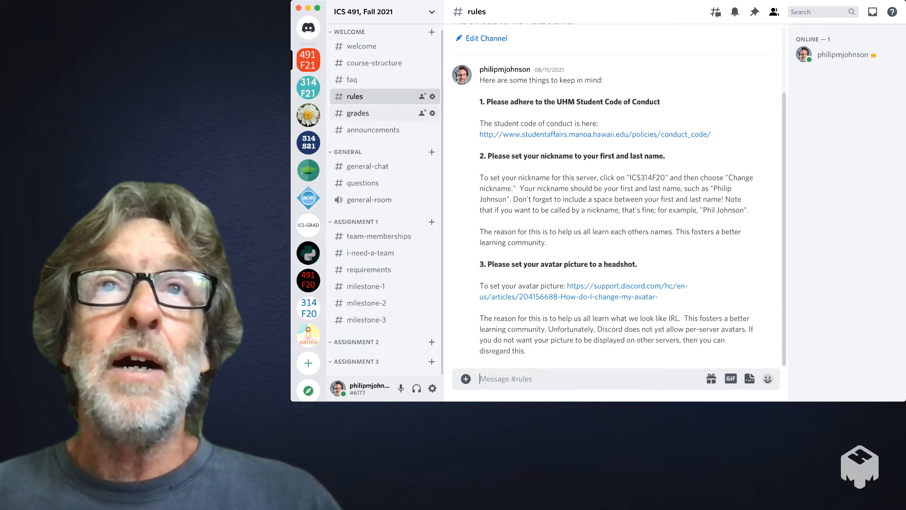
pyautogui.click(358, 112)
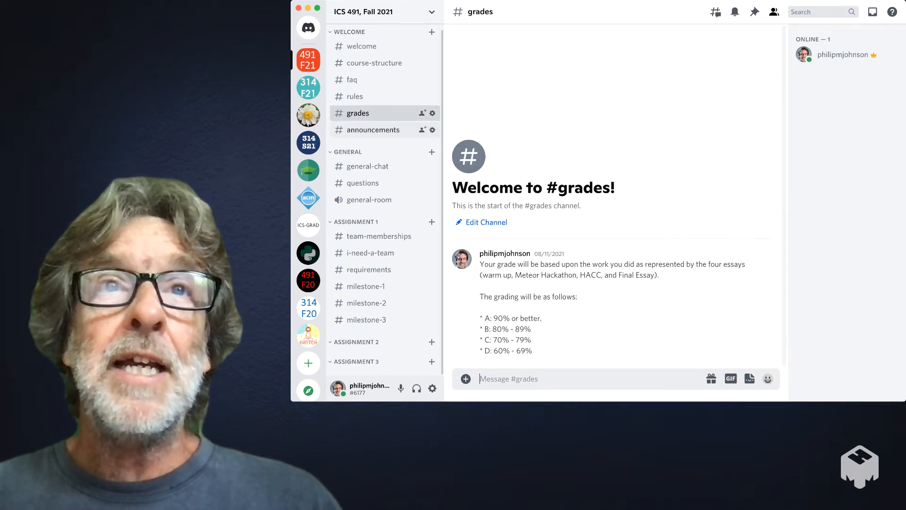
# Visit the empty #announcements, #general-chat and #questions channels.
pyautogui.click(373, 129)
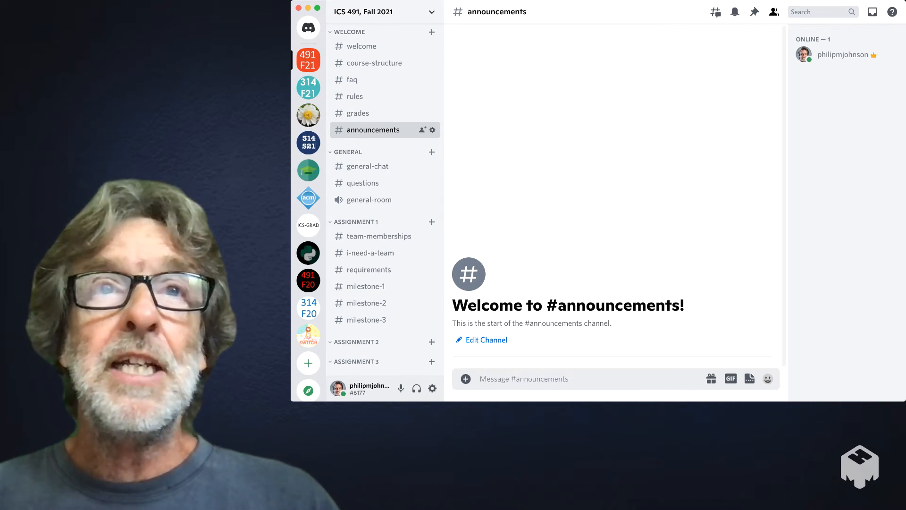
pyautogui.moveTo(367, 167)
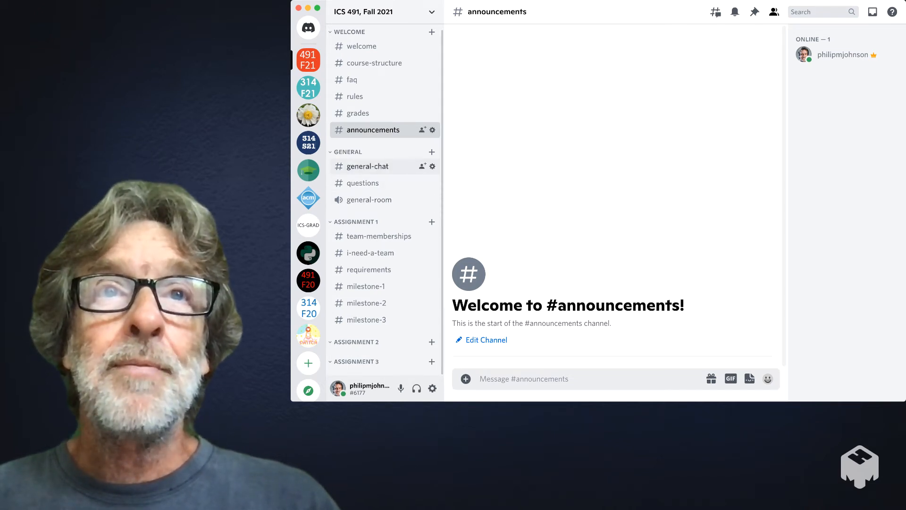
pyautogui.click(367, 165)
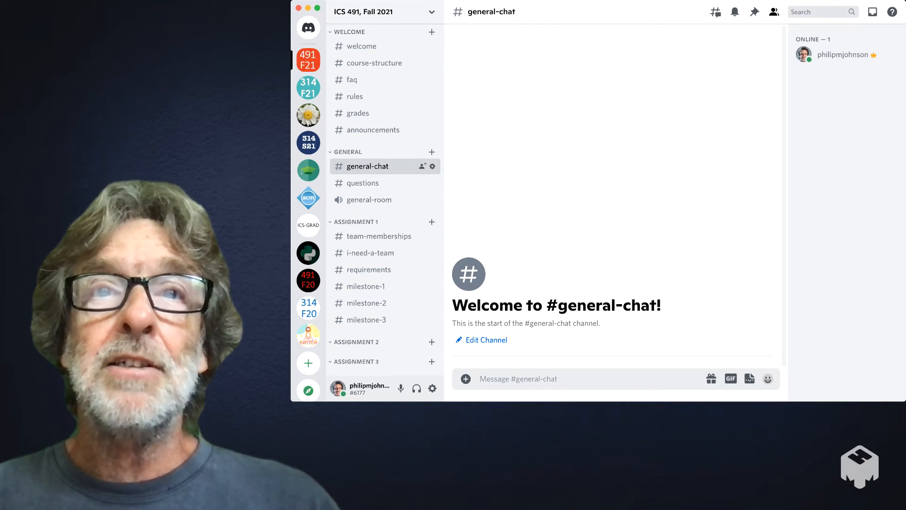
pyautogui.click(363, 183)
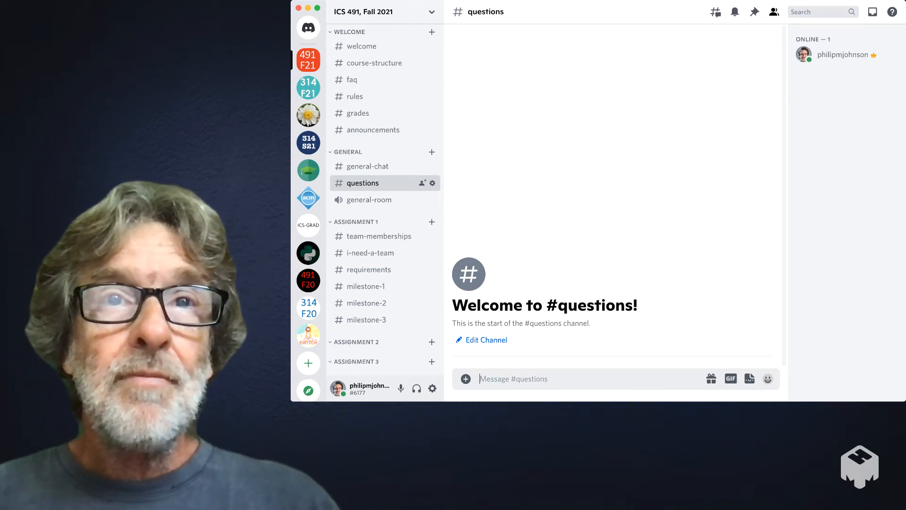
pyautogui.moveTo(377, 236)
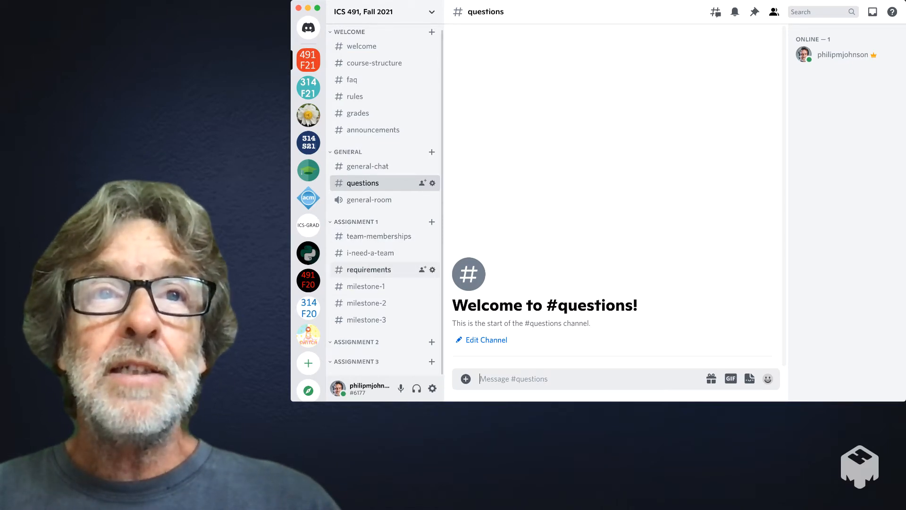
# Read Assignment 1 #requirements: purpose, practices, accounts and functionality sections.
pyautogui.click(368, 270)
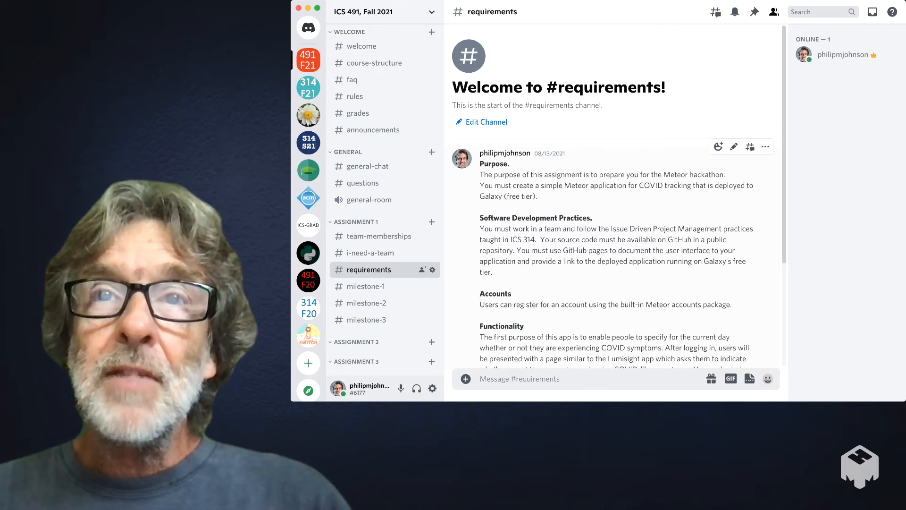
pyautogui.scroll(-3)
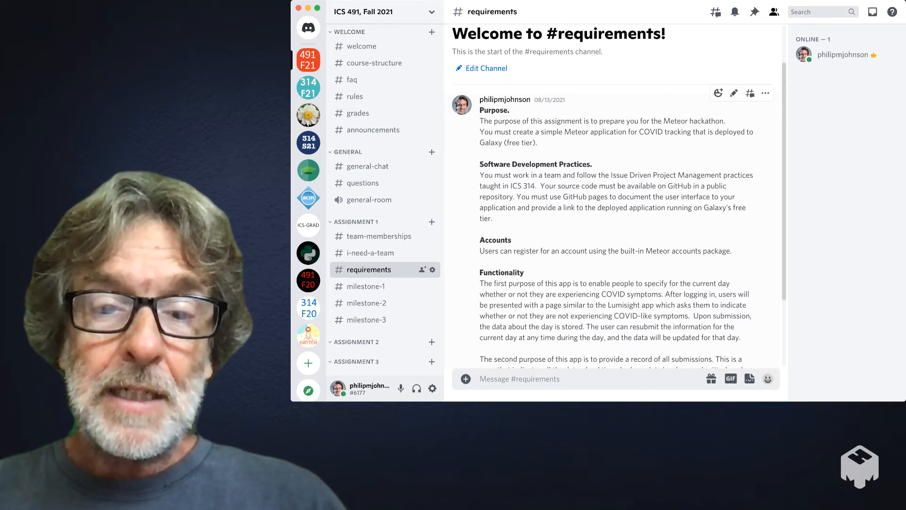
pyautogui.scroll(-3)
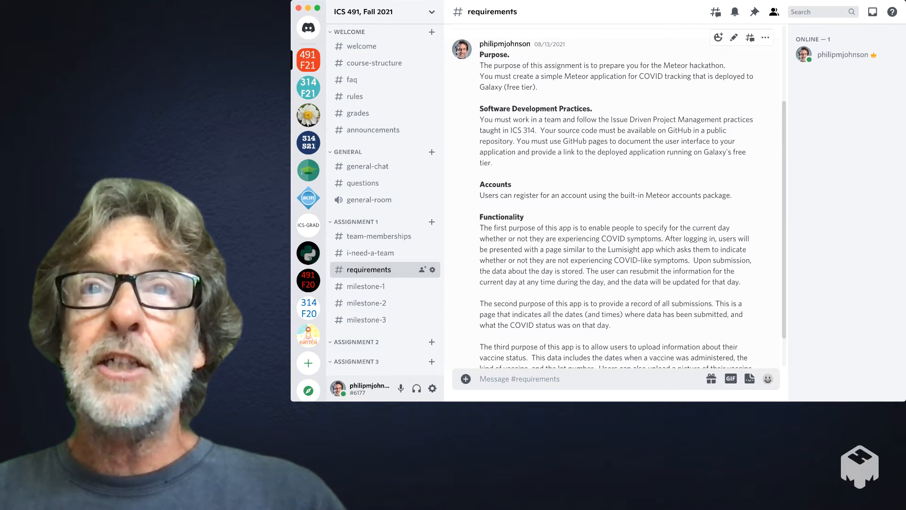
pyautogui.scroll(-3)
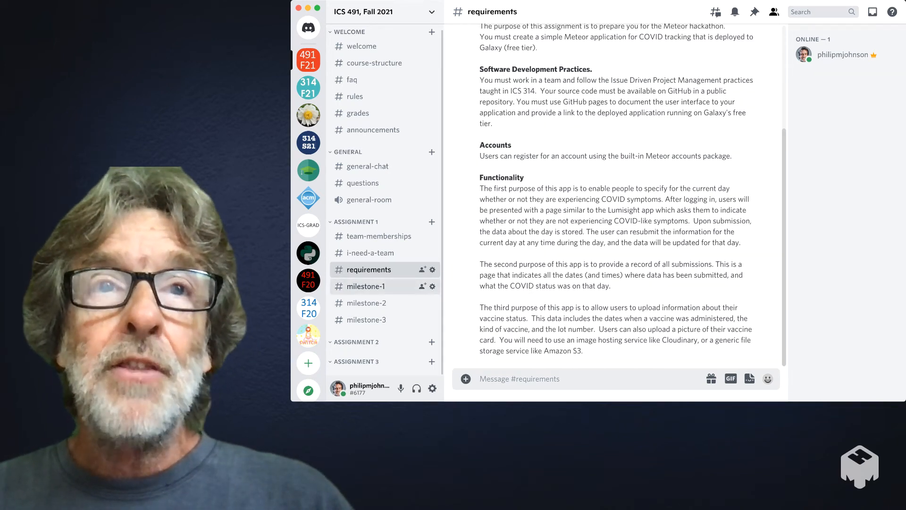
# View due dates in #milestone-1, #milestone-2 and #milestone-3, then #team-memberships.
pyautogui.click(365, 286)
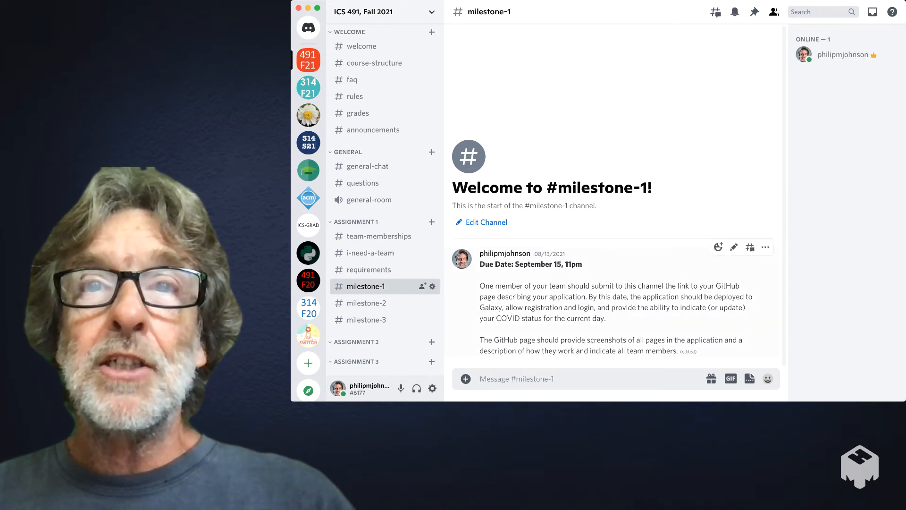
pyautogui.click(365, 303)
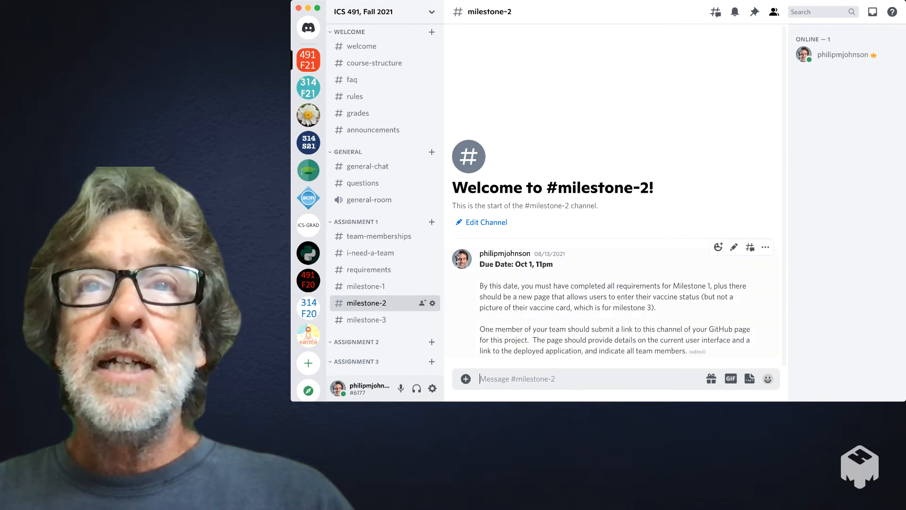
pyautogui.moveTo(365, 319)
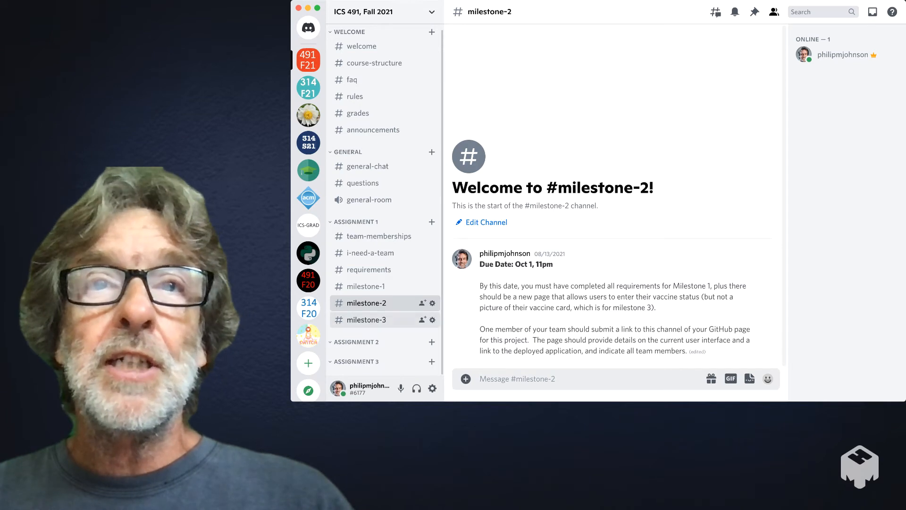
pyautogui.click(367, 320)
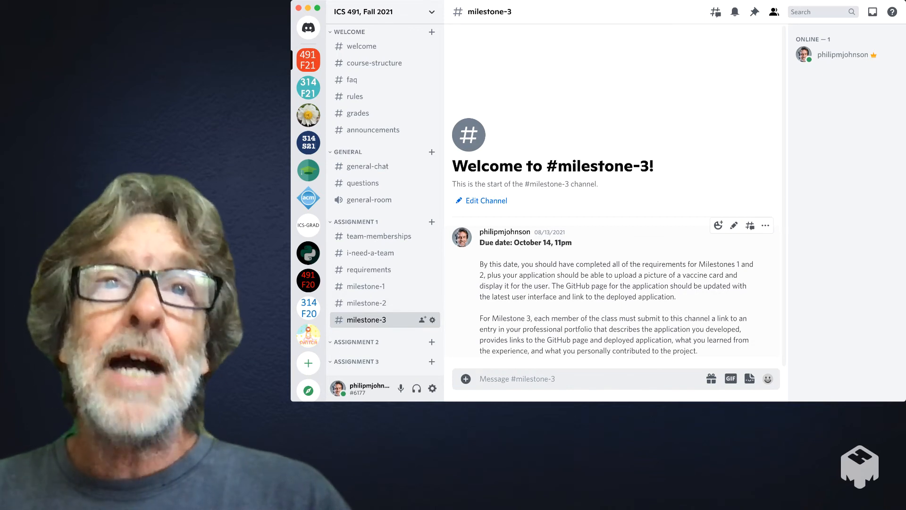
pyautogui.click(379, 236)
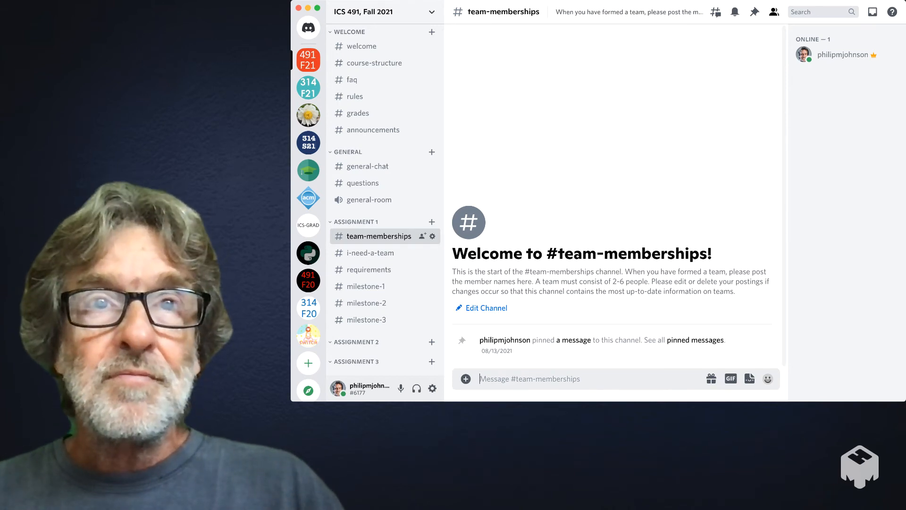
# Look at #i-need-a-team, then go back to #questions under GENERAL.
pyautogui.click(370, 252)
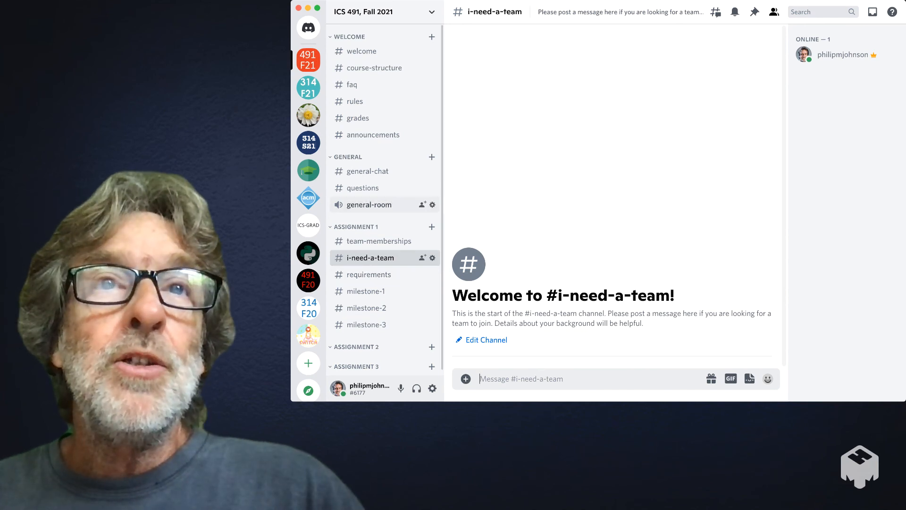
pyautogui.click(362, 187)
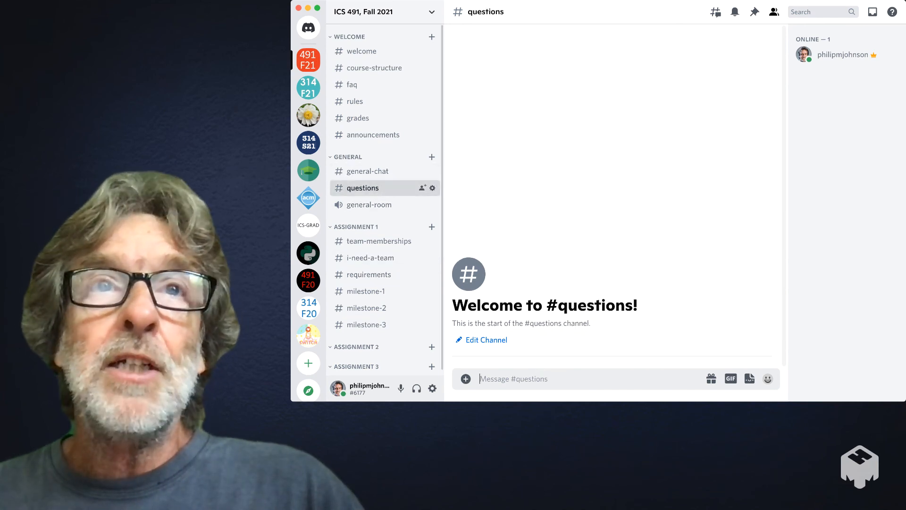